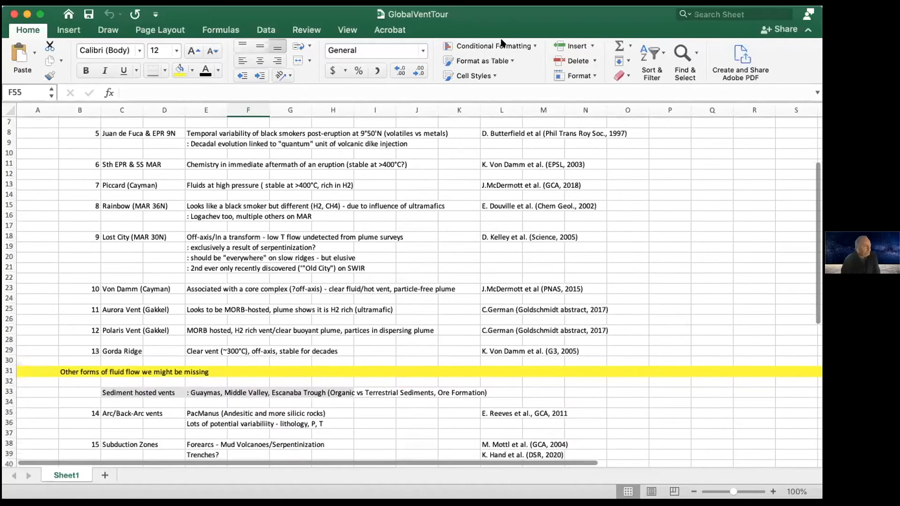
pyautogui.scroll(-3)
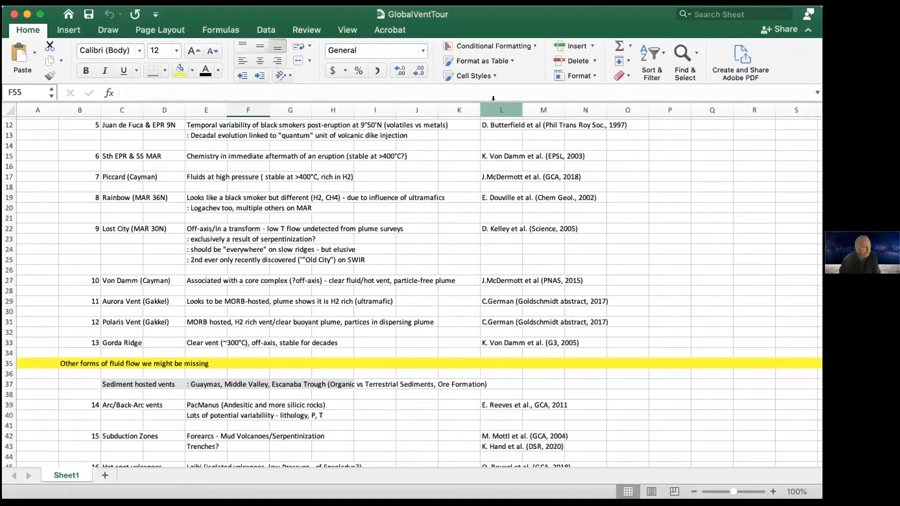
pyautogui.scroll(3)
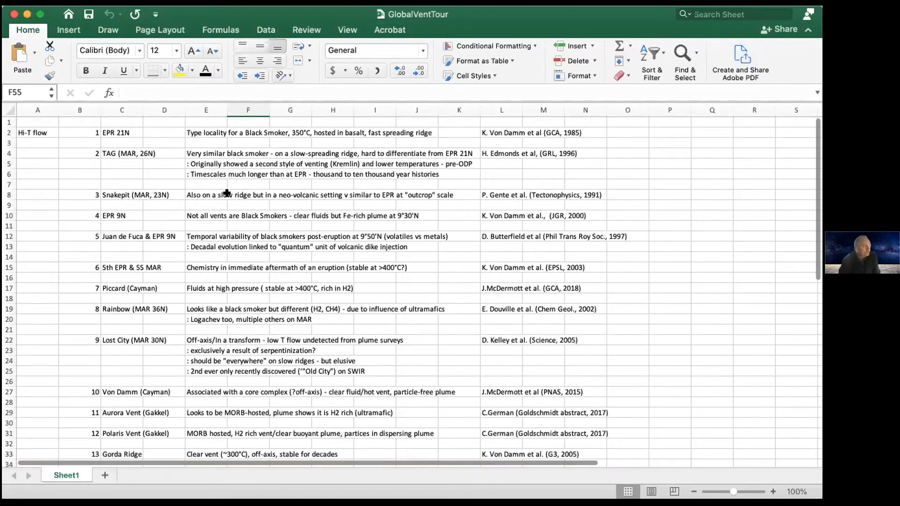
pyautogui.moveTo(485, 22)
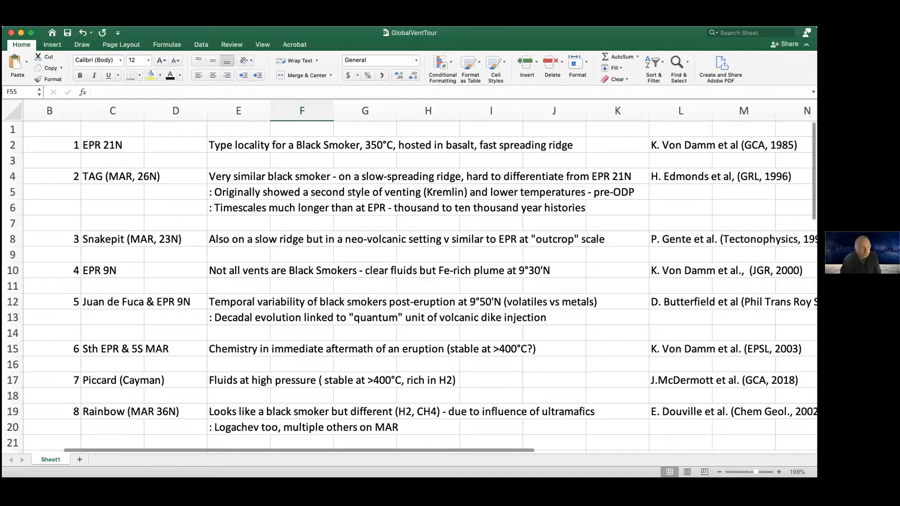
pyautogui.scroll(-3)
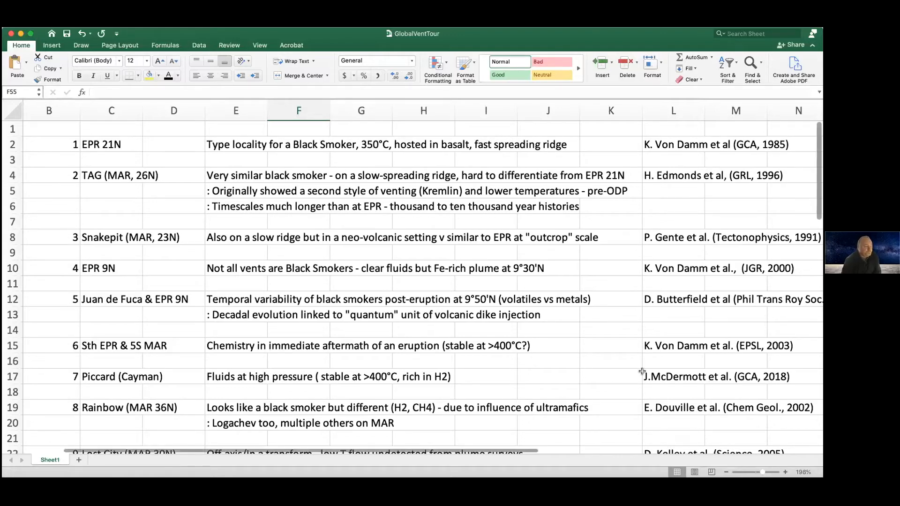
pyautogui.scroll(-3)
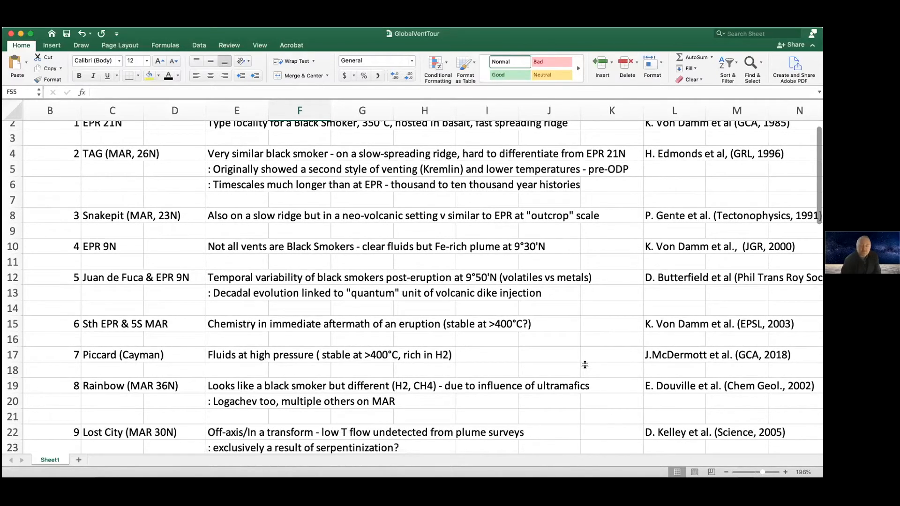
pyautogui.scroll(-3)
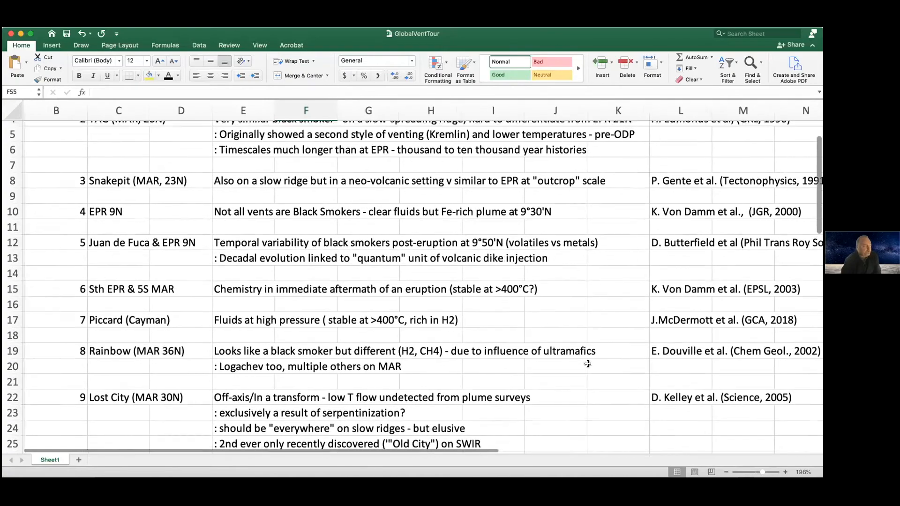
pyautogui.scroll(-3)
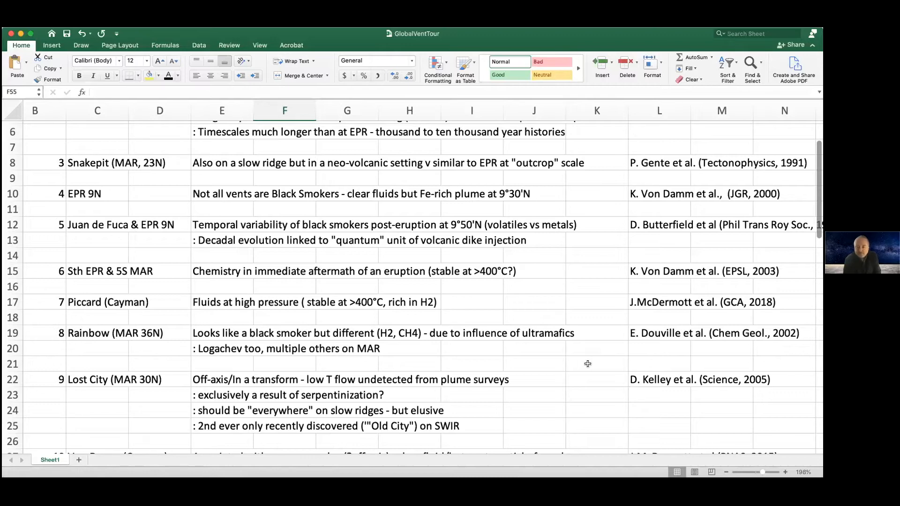
pyautogui.moveTo(553, 353)
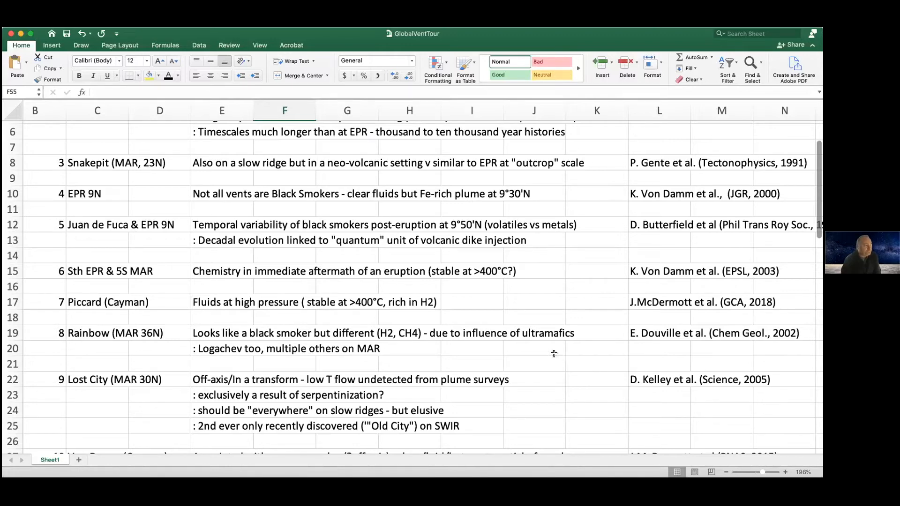
pyautogui.scroll(-3)
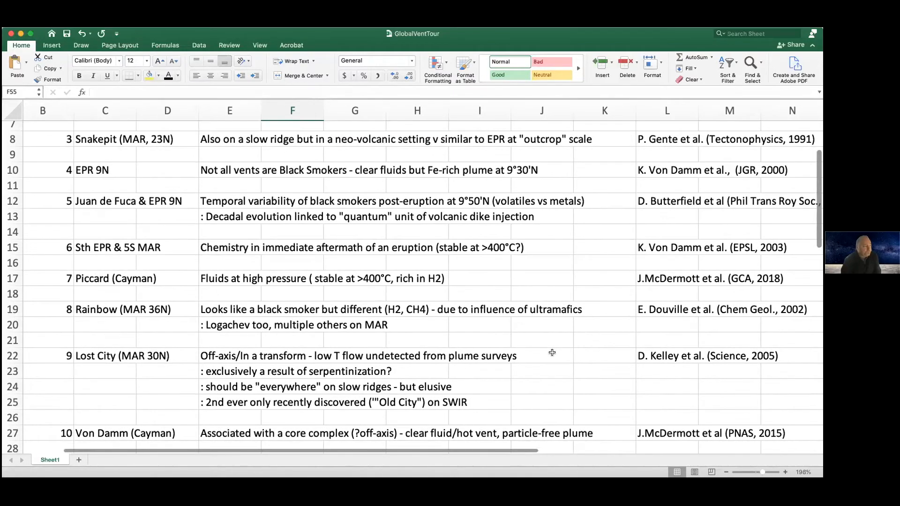
pyautogui.scroll(-3)
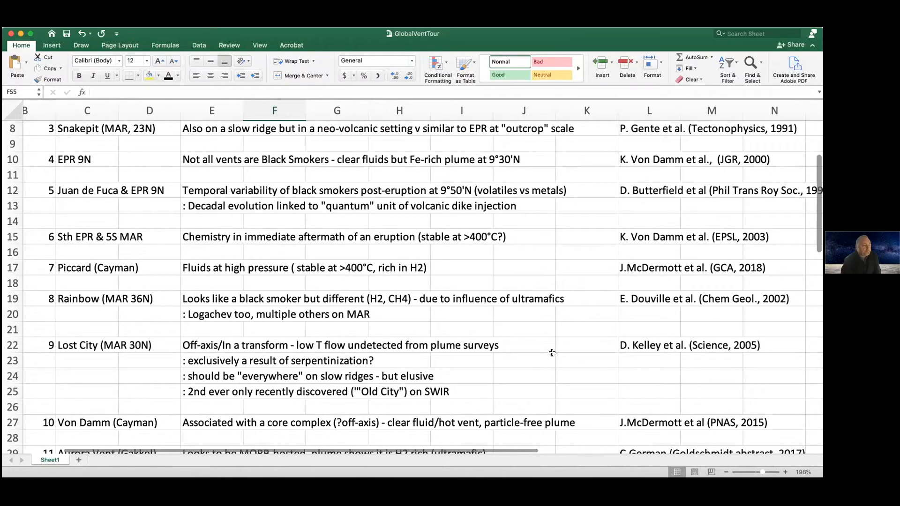
pyautogui.scroll(-3)
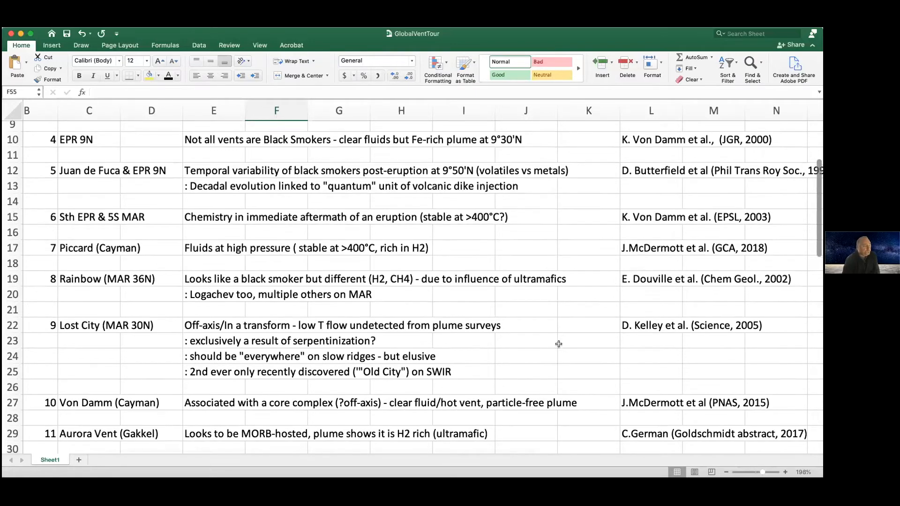
pyautogui.scroll(-3)
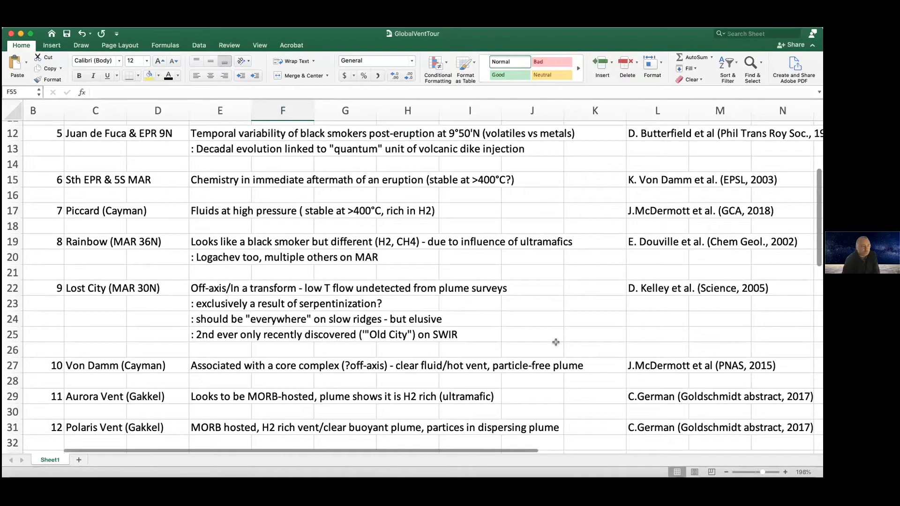
pyautogui.scroll(-3)
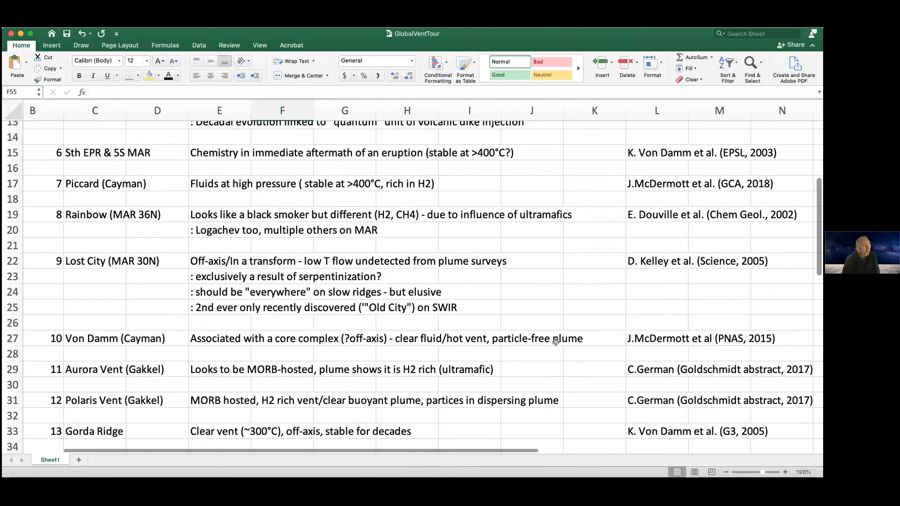
pyautogui.scroll(-3)
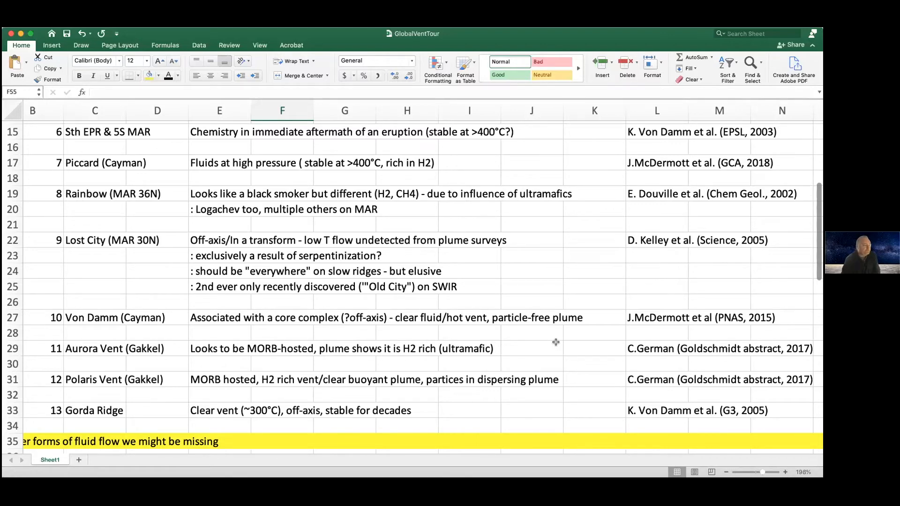
pyautogui.scroll(-3)
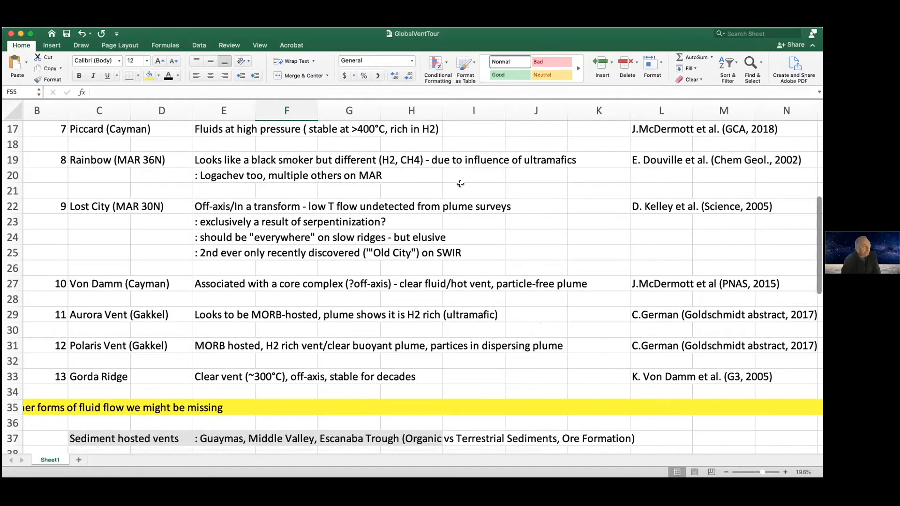
pyautogui.moveTo(439, 176)
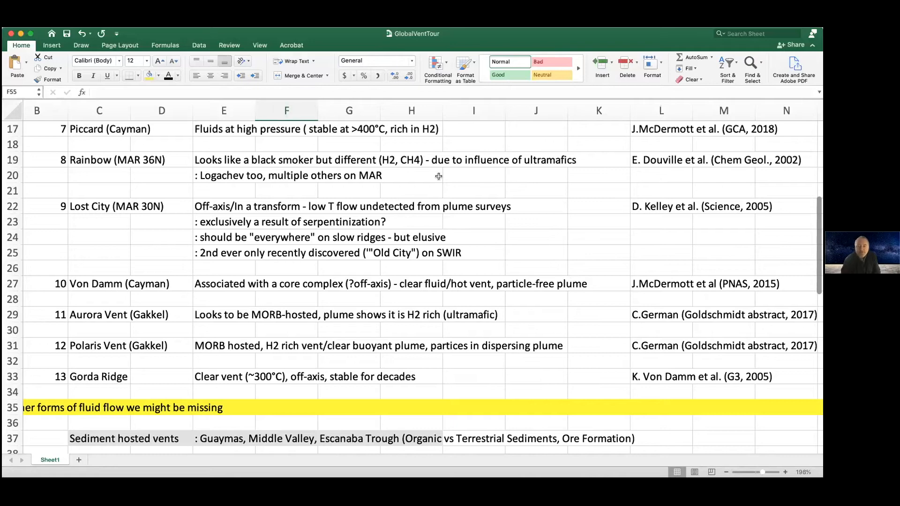
pyautogui.moveTo(510, 202)
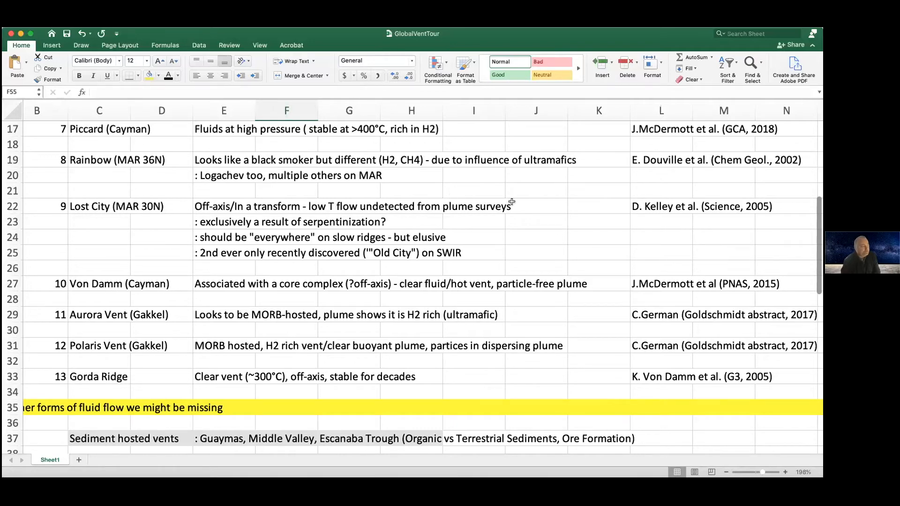
pyautogui.scroll(-3)
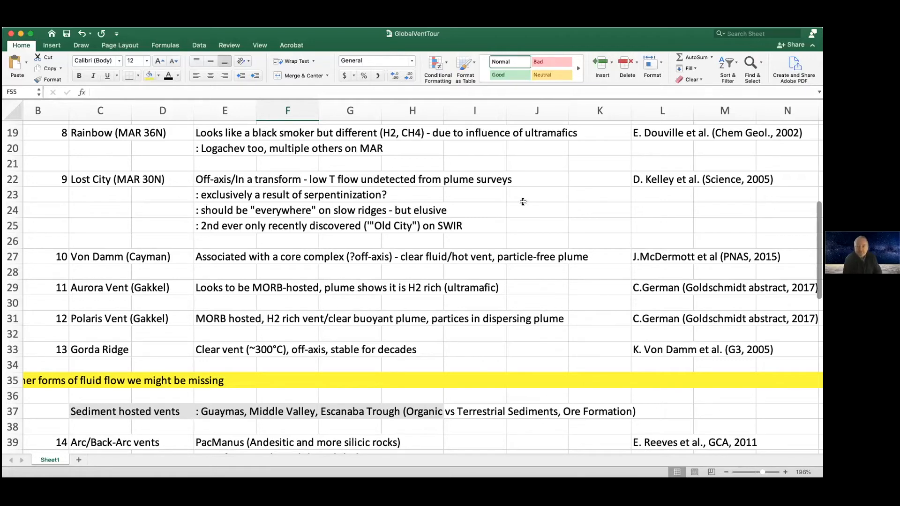
pyautogui.moveTo(488, 193)
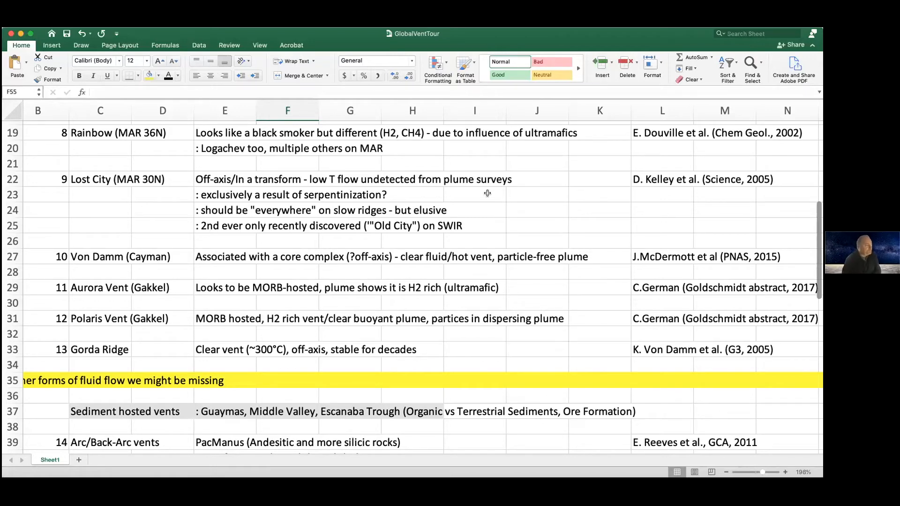
pyautogui.scroll(-3)
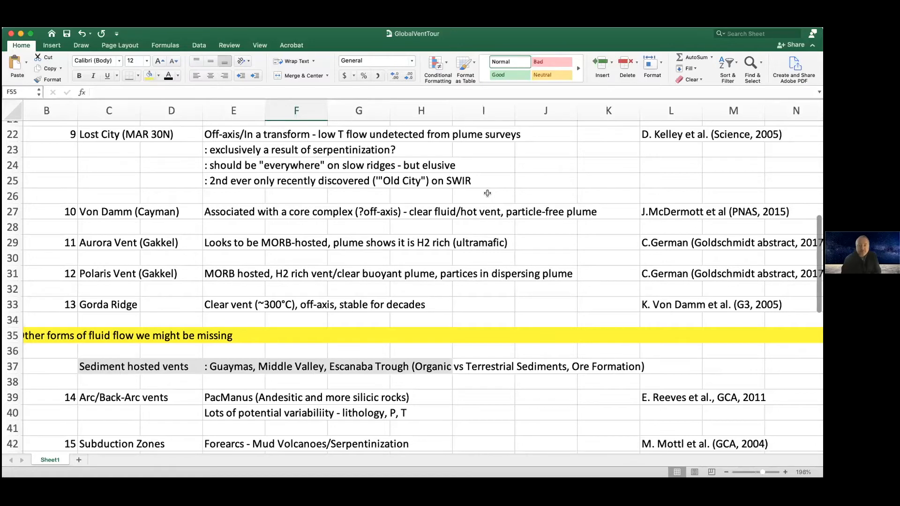
pyautogui.moveTo(511, 196)
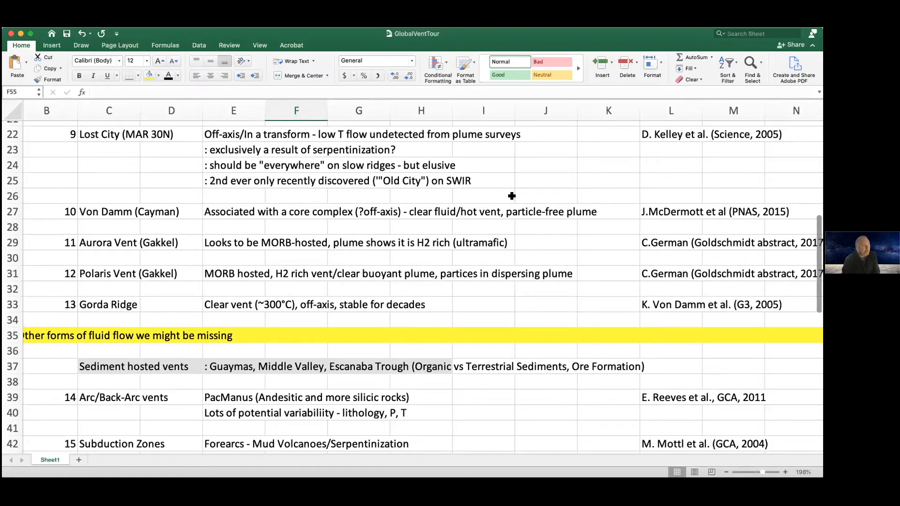
pyautogui.scroll(-3)
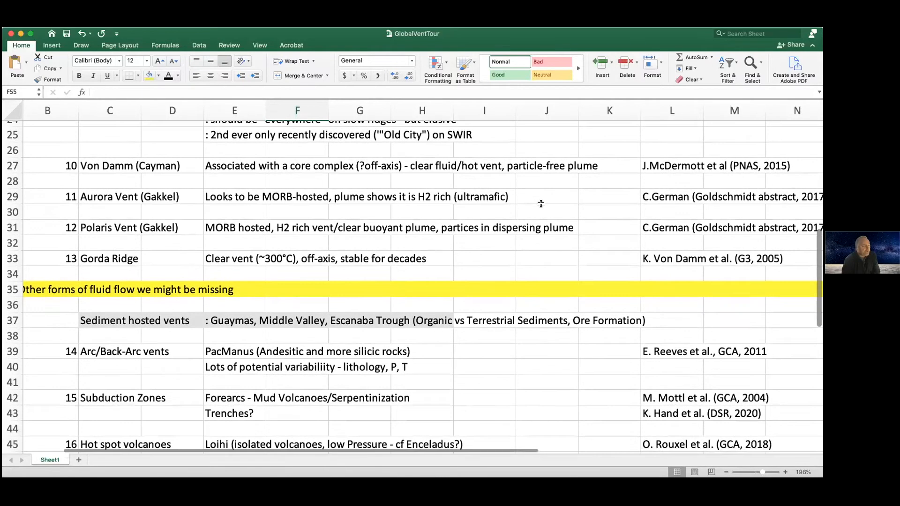
pyautogui.scroll(-3)
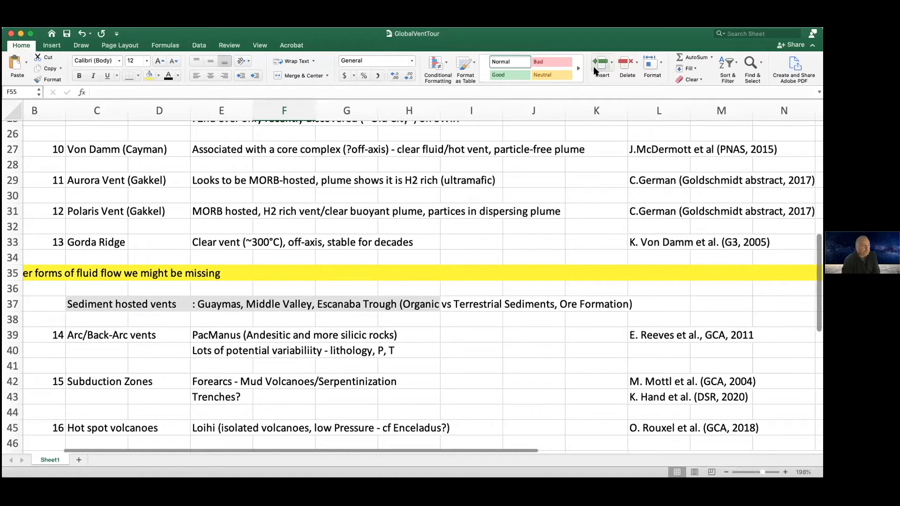
pyautogui.moveTo(603, 40)
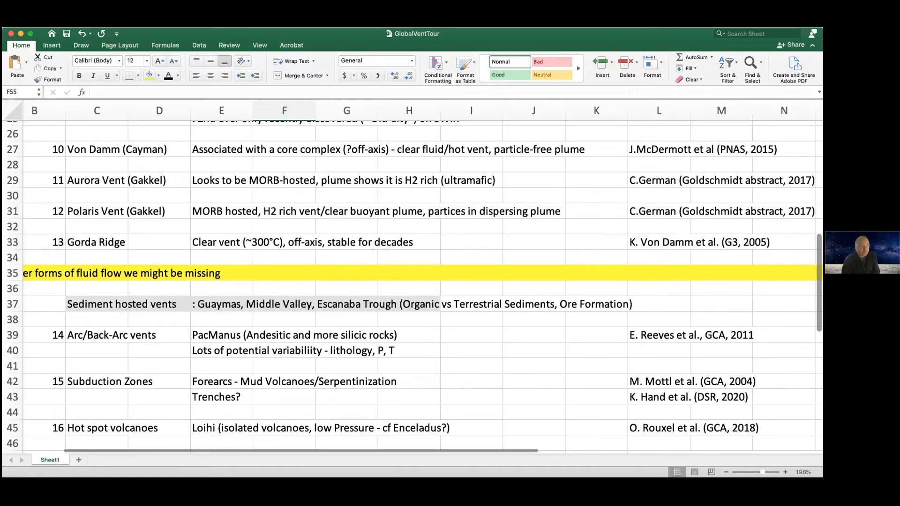
pyautogui.scroll(-3)
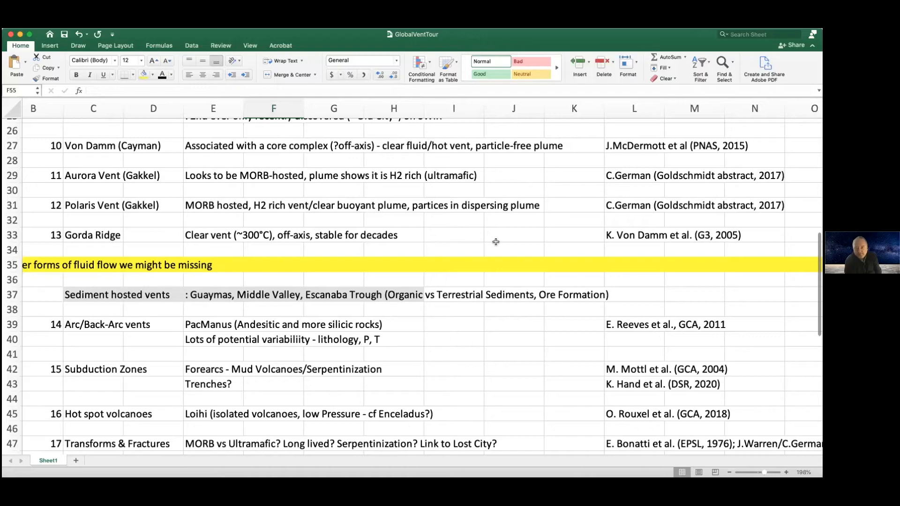
pyautogui.moveTo(570, 265)
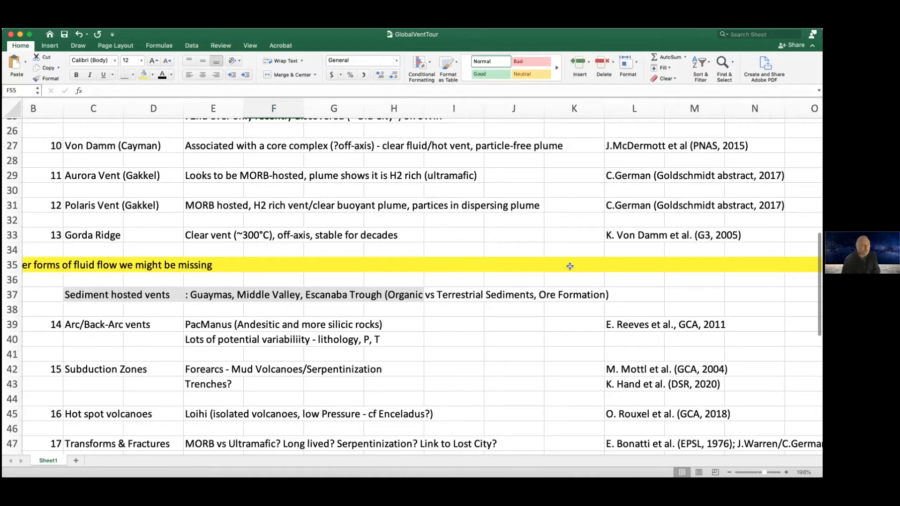
pyautogui.moveTo(563, 252)
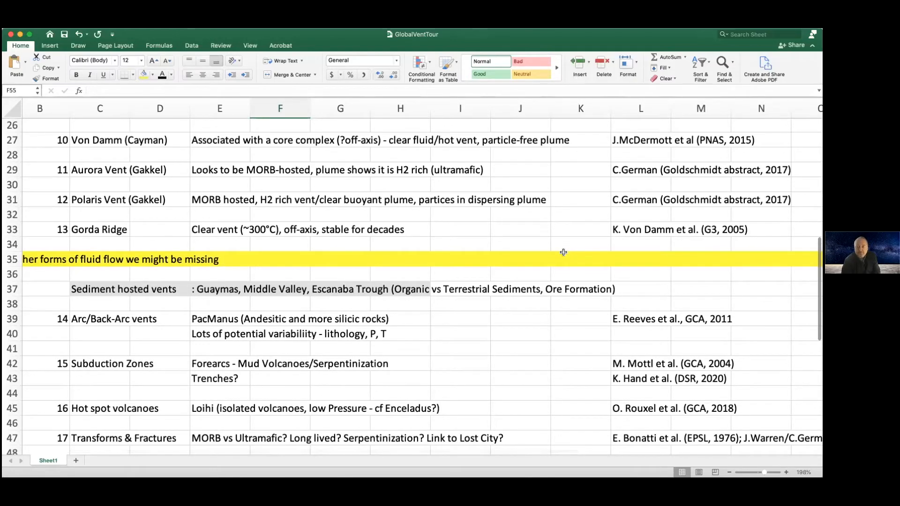
pyautogui.scroll(-3)
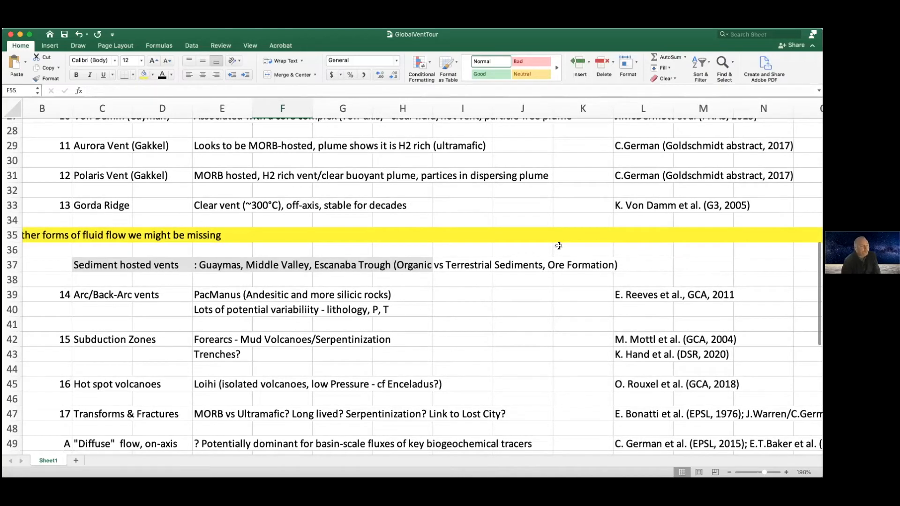
pyautogui.moveTo(538, 245)
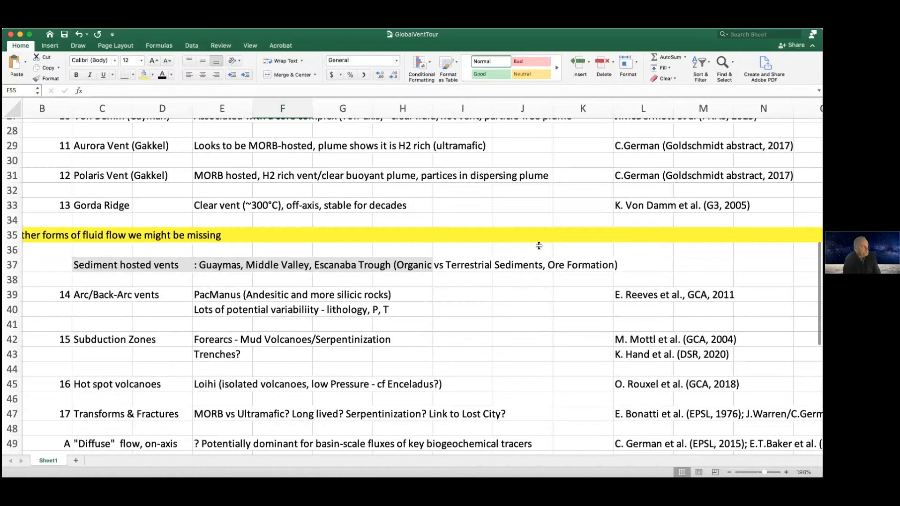
pyautogui.moveTo(531, 242)
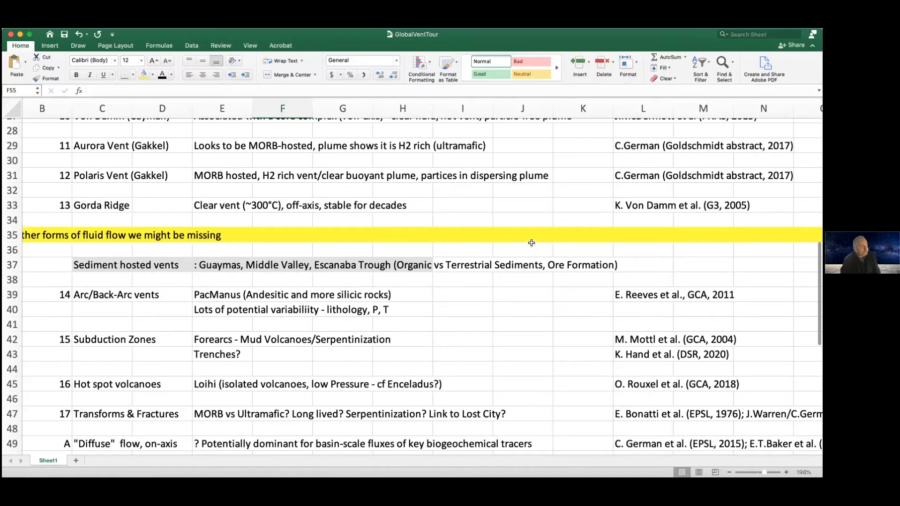
pyautogui.scroll(-3)
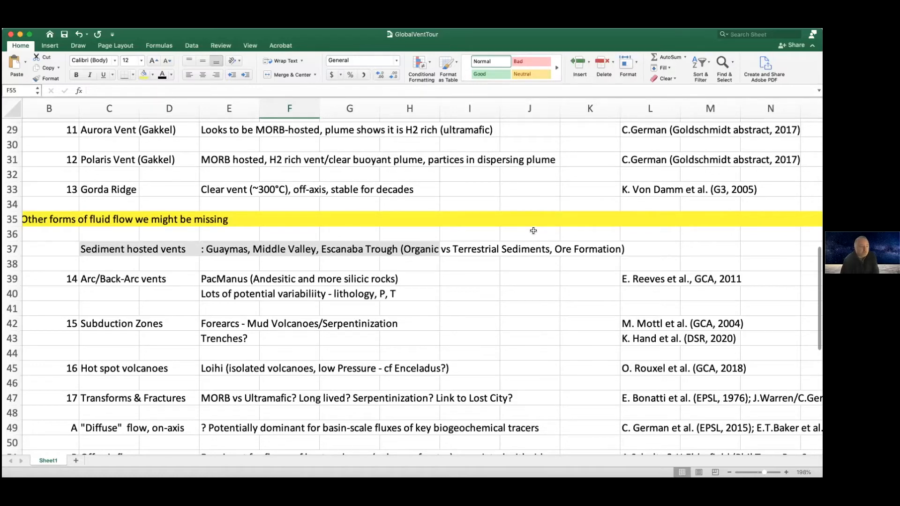
pyautogui.moveTo(492, 204)
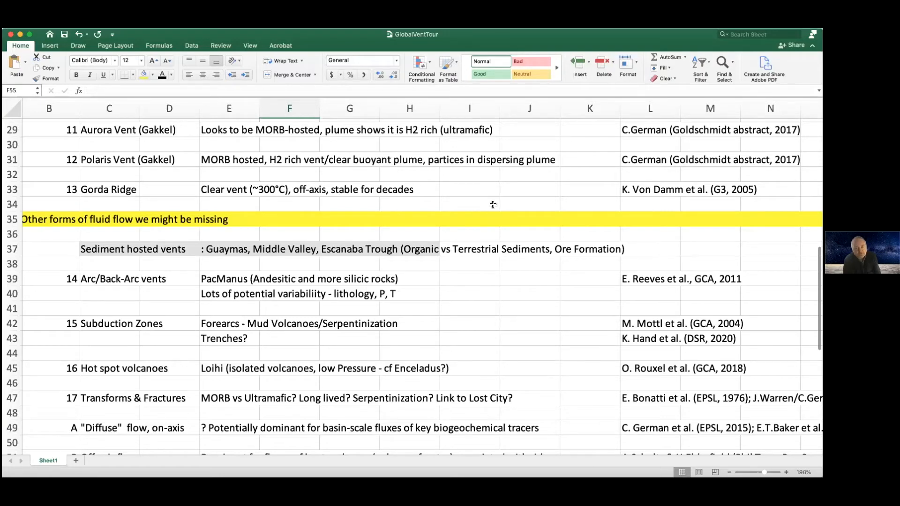
pyautogui.moveTo(503, 212)
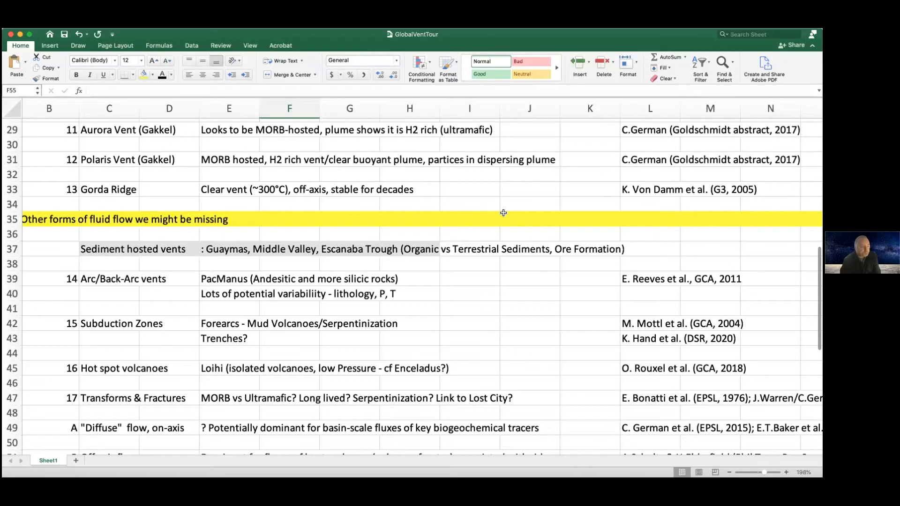
pyautogui.scroll(-3)
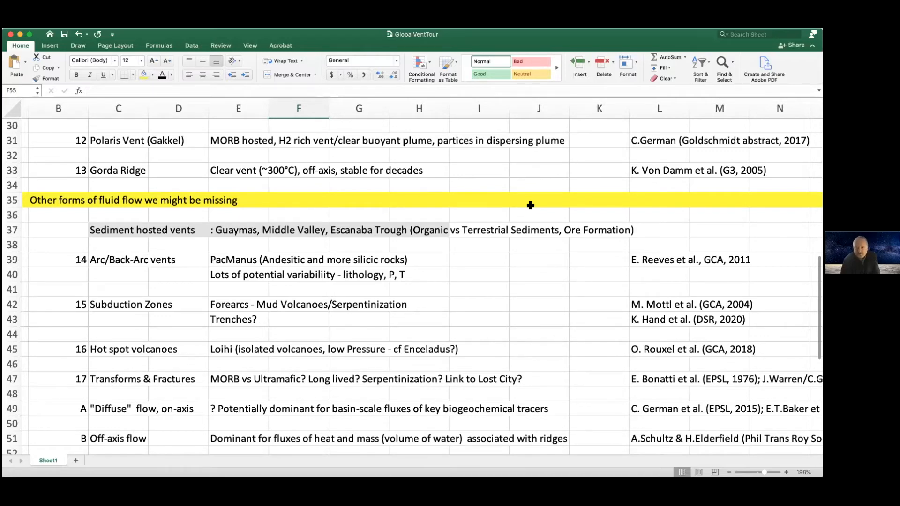
pyautogui.moveTo(530, 253)
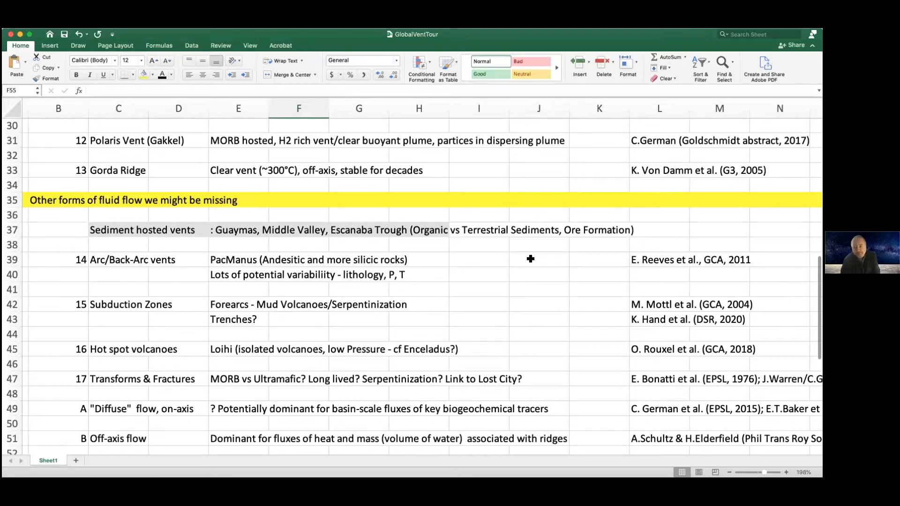
pyautogui.scroll(-3)
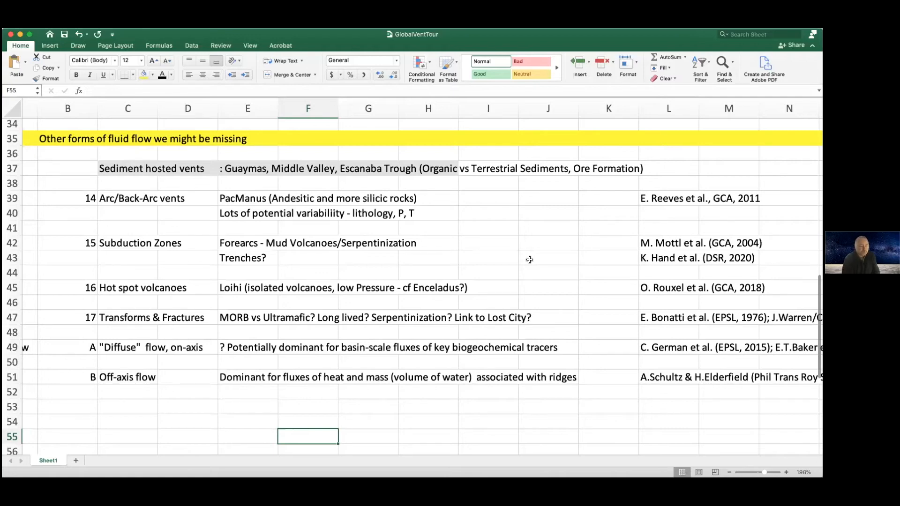
pyautogui.moveTo(659, 326)
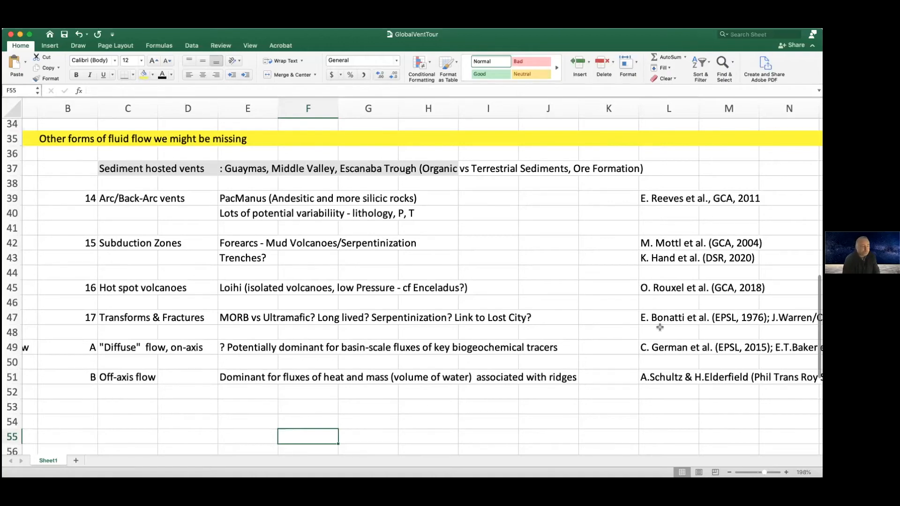
pyautogui.hscroll(3)
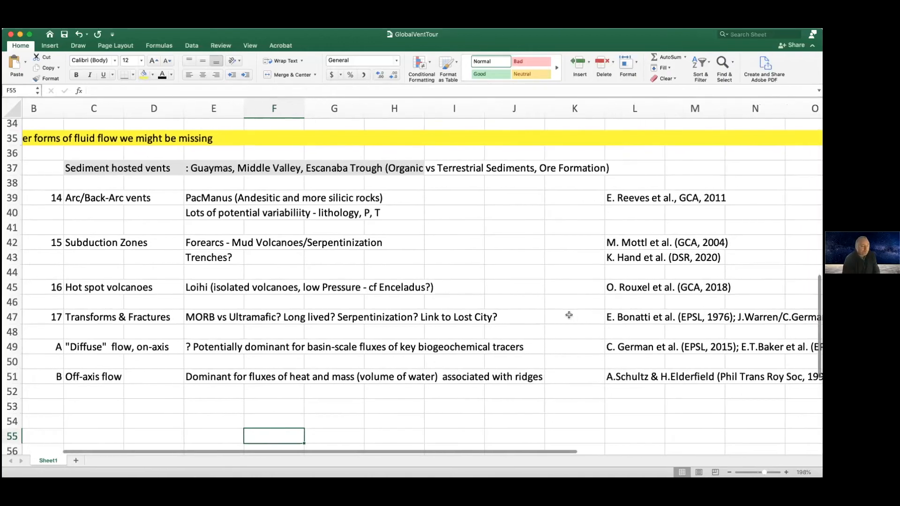
pyautogui.hscroll(3)
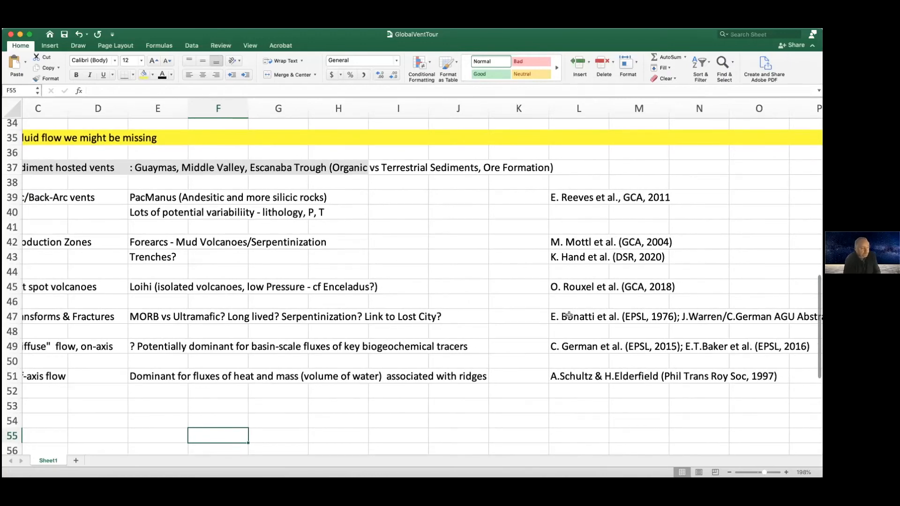
pyautogui.hscroll(-3)
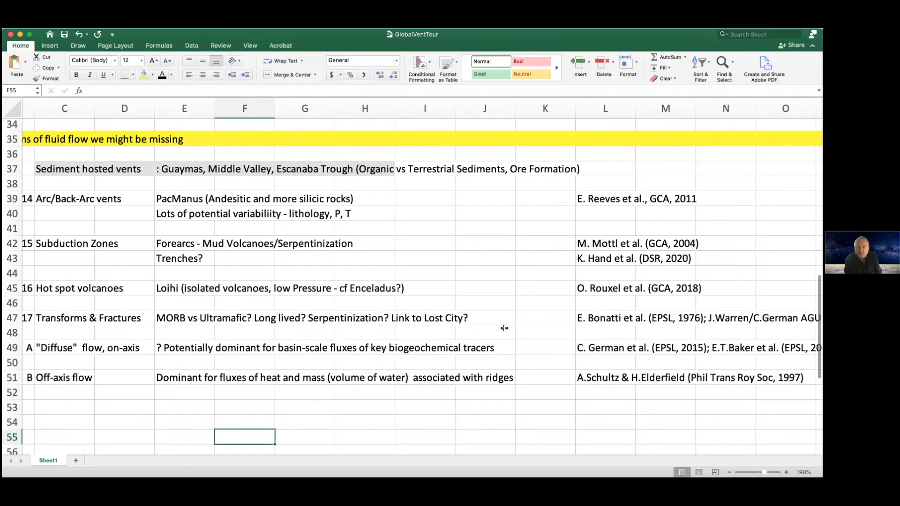
pyautogui.moveTo(417, 135)
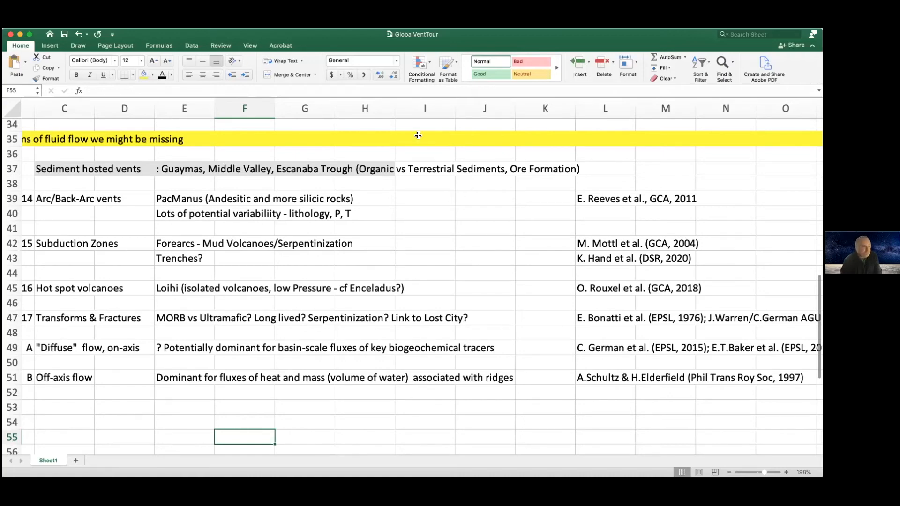